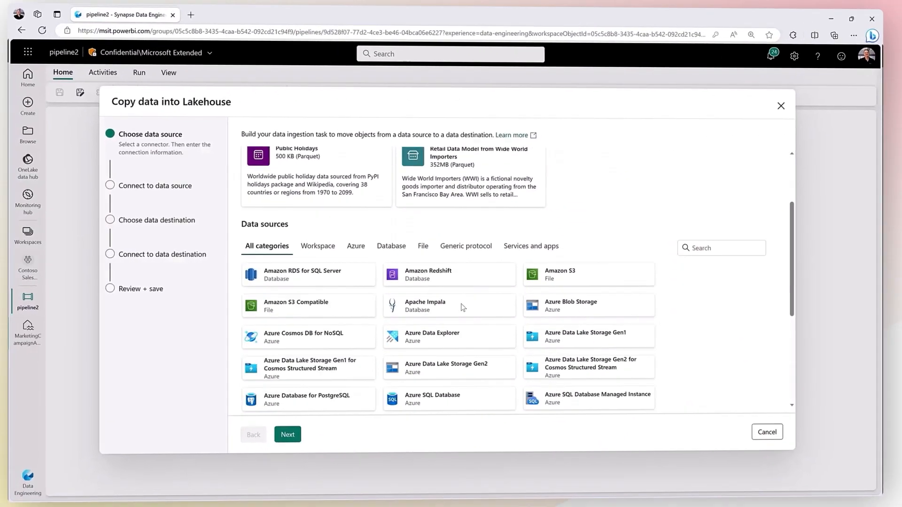
# Browse the Lakehouse data source list and open the Humidity Exceptions trigger chart
pyautogui.scroll(-3)
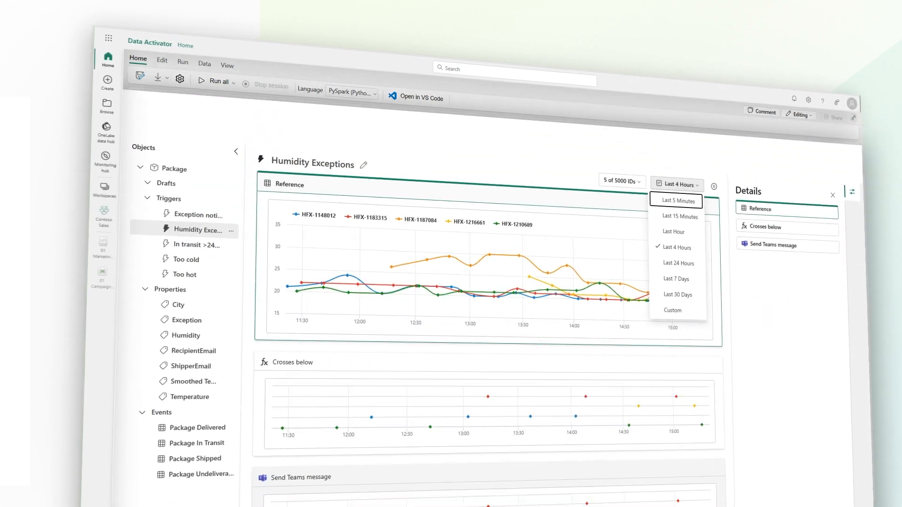
pyautogui.click(106, 127)
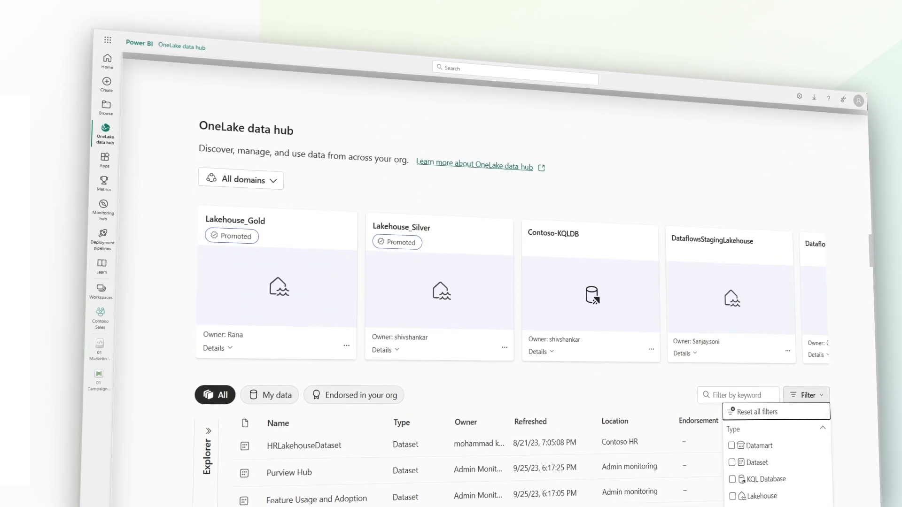
# Open the OneLake data hub from the left navigation
pyautogui.click(154, 47)
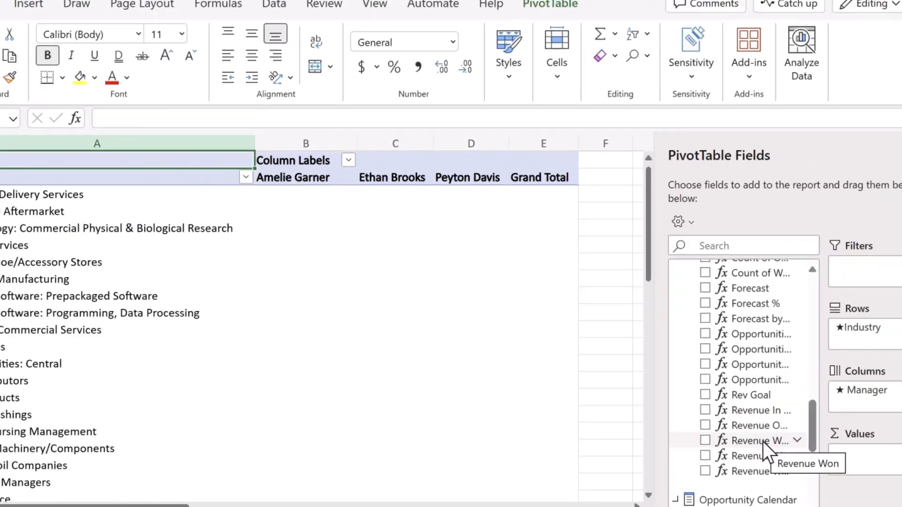
# Add Revenue Won as the PivotTable values across industries and managers
pyautogui.click(705, 439)
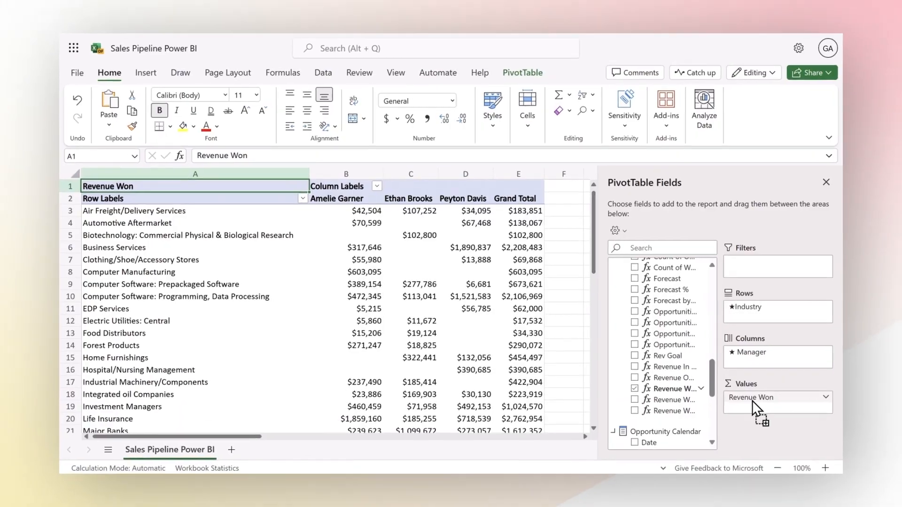